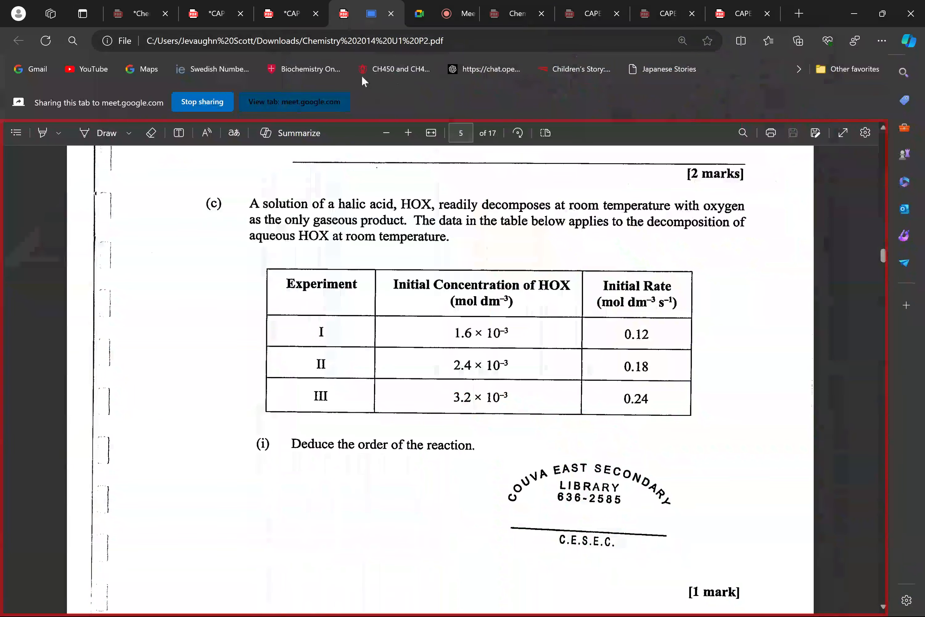
mouse_move(343, 13)
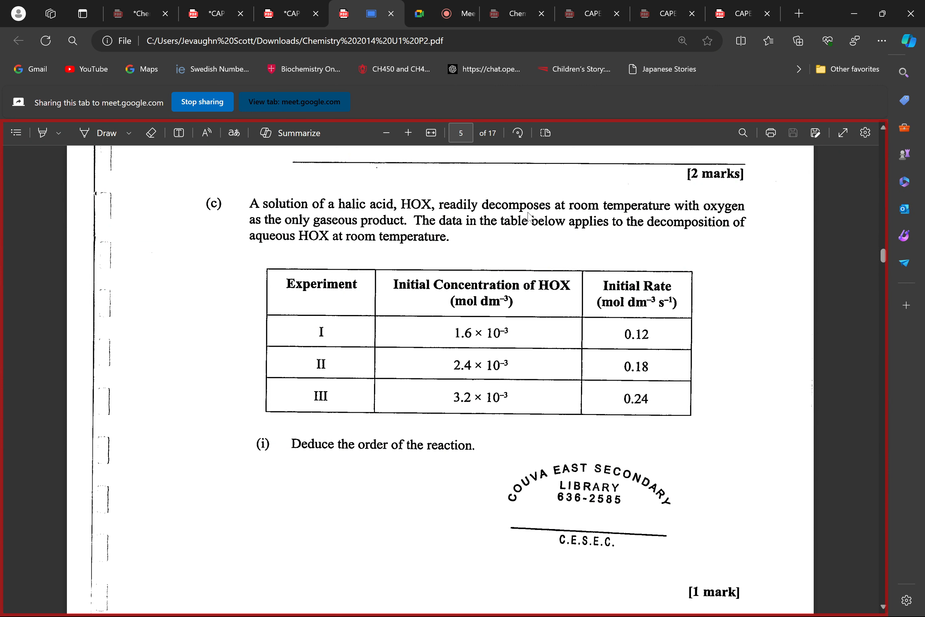
mouse_move(756, 472)
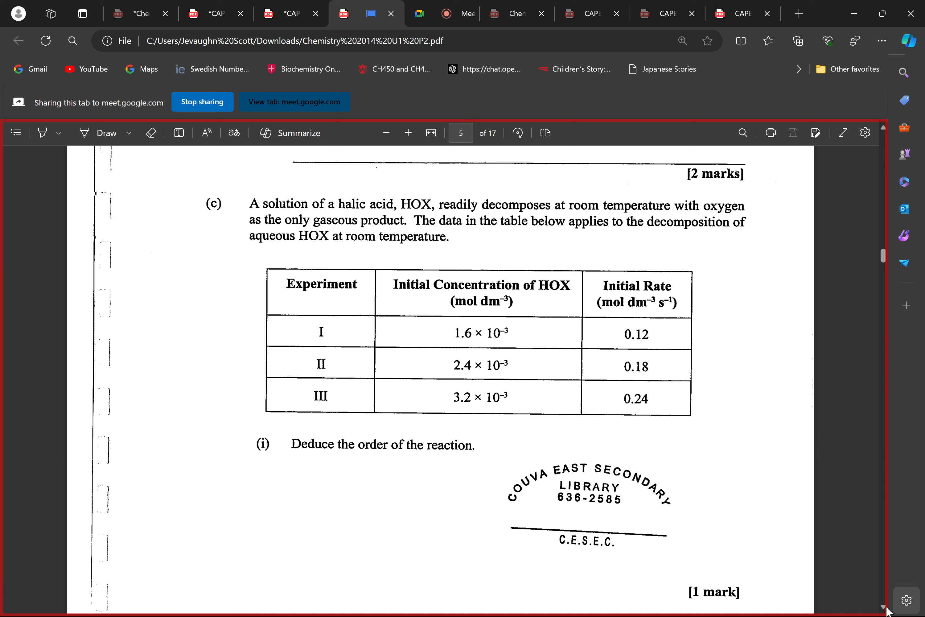
Scroll the paper so part (ii) asking for the rate constant sits below the HOX table
scroll(down, 3)
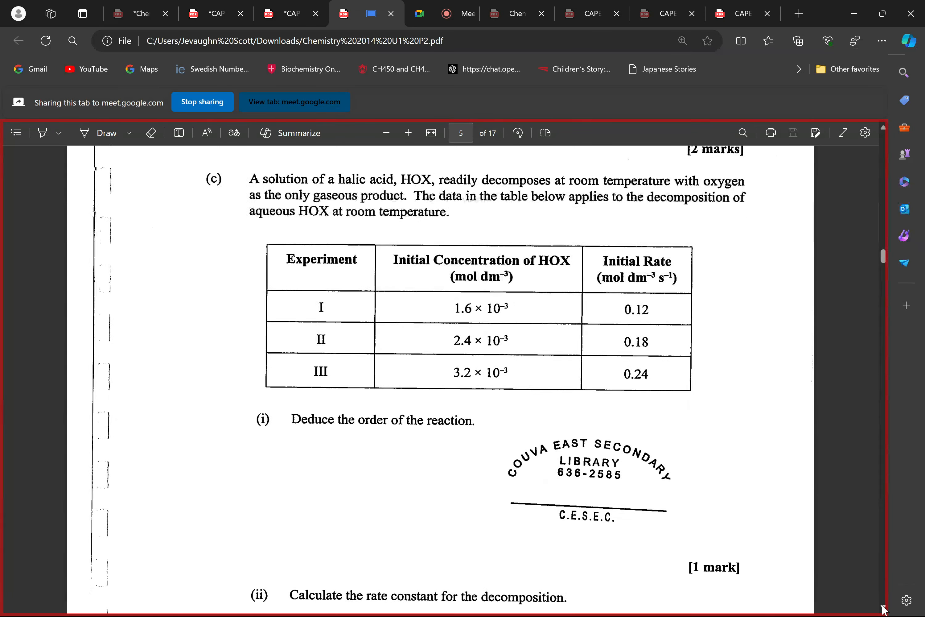
scroll(up, 3)
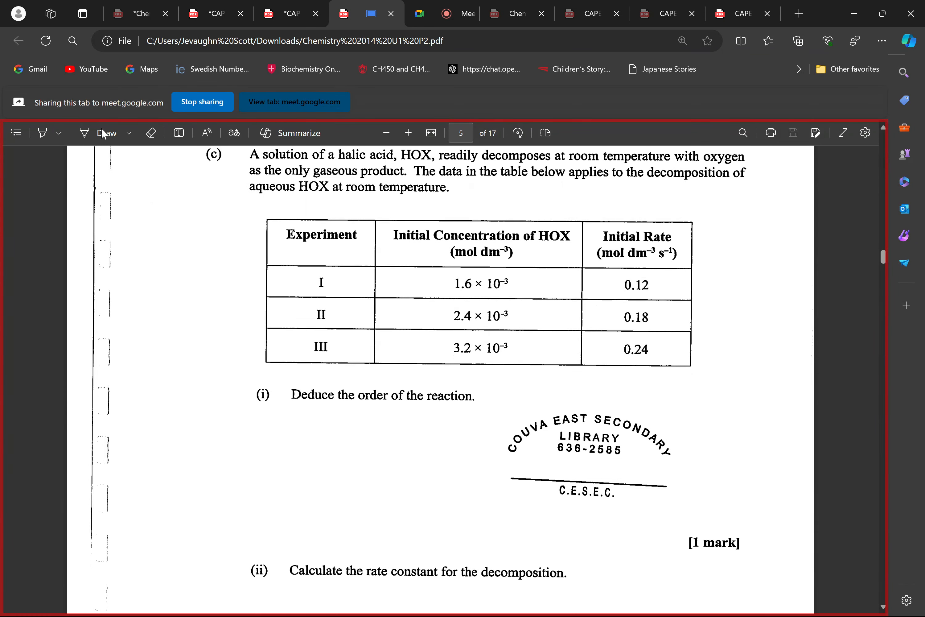
Switch on the Draw ink tool to annotate experiments I and II in the HOX table
click(105, 132)
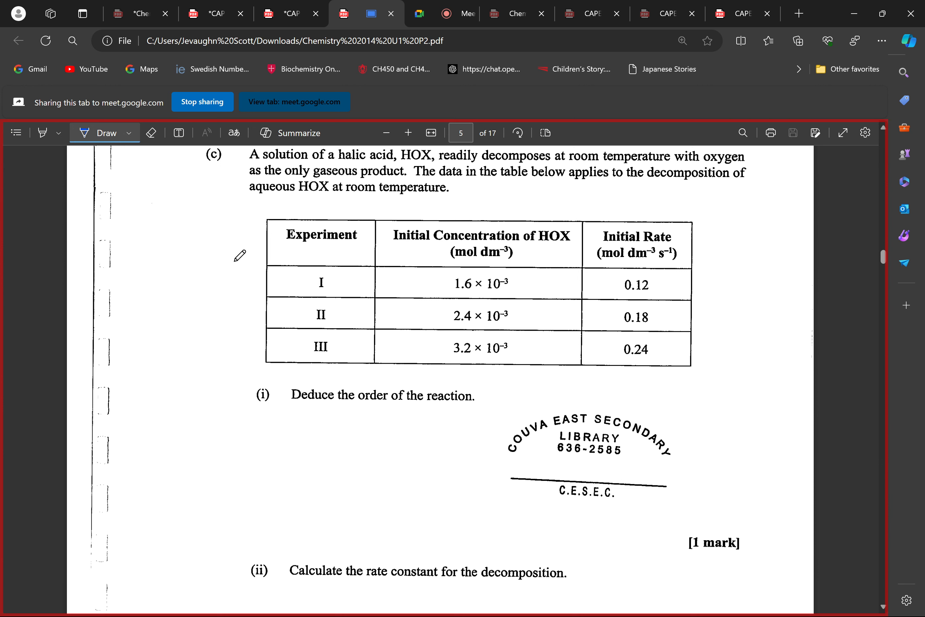
mouse_move(156, 285)
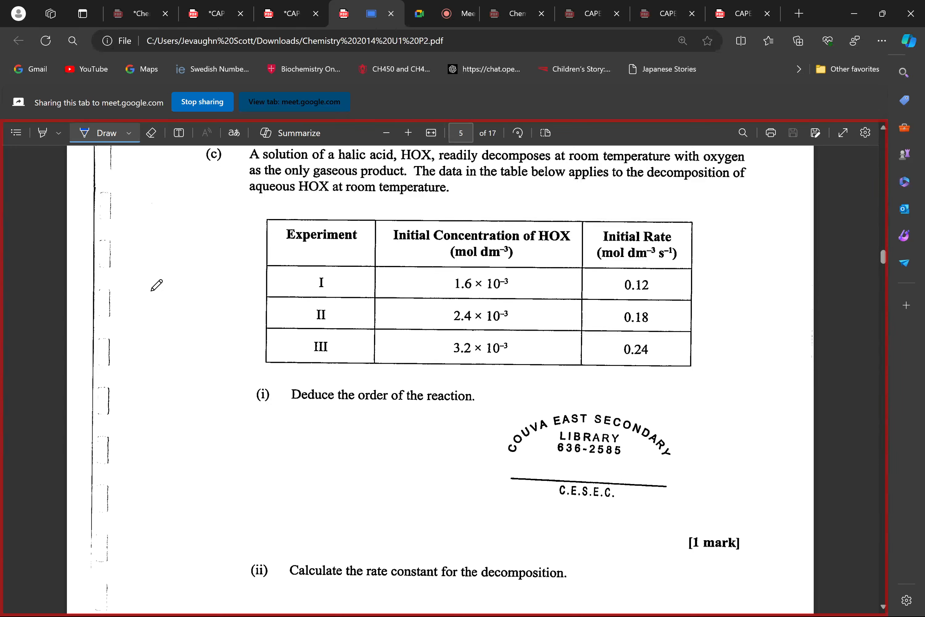
mouse_move(297, 281)
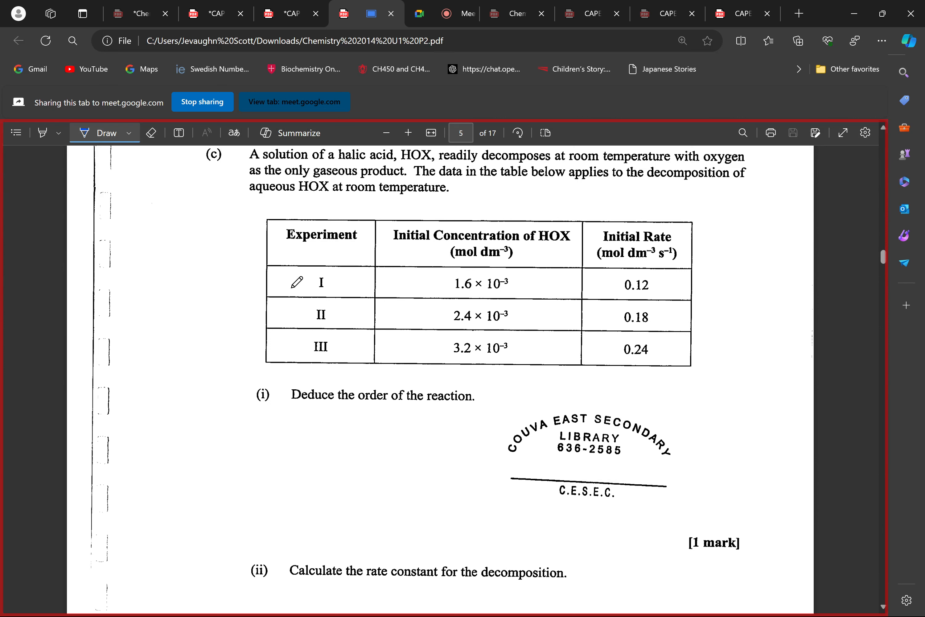
mouse_move(282, 349)
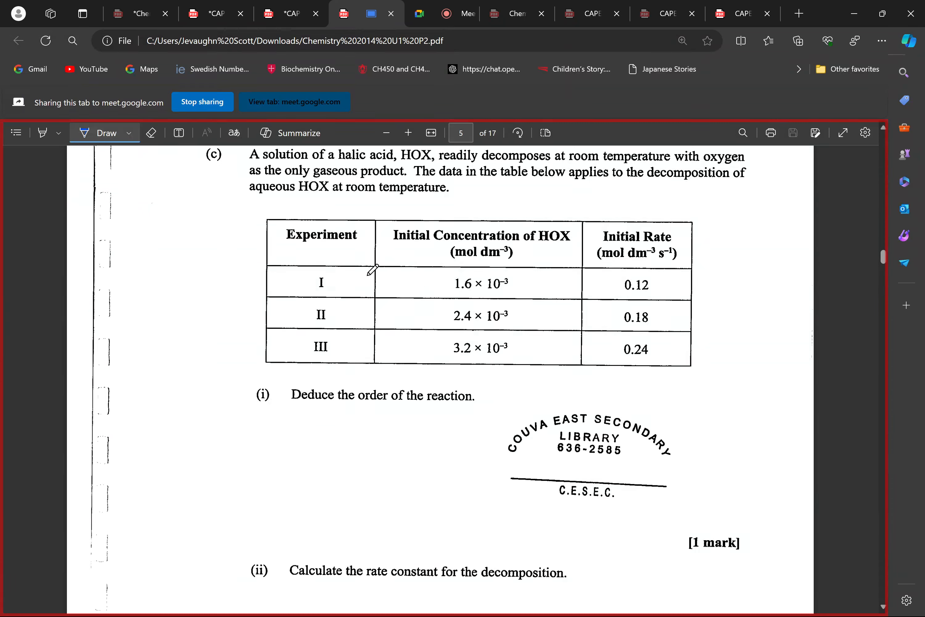
mouse_move(351, 278)
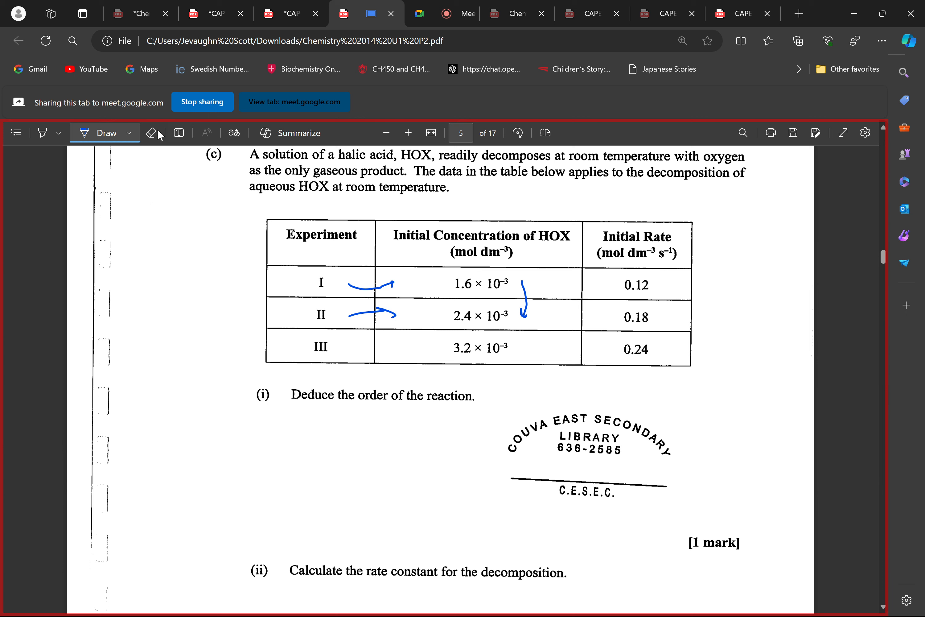
Switch to the Erase tool to remove the row II arrows before redrawing to row III
click(151, 132)
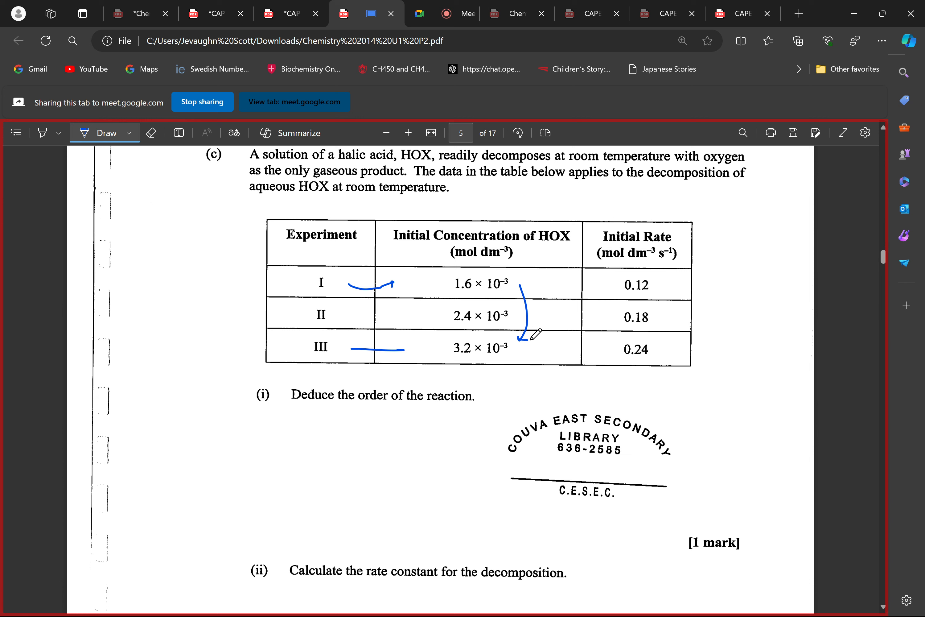
mouse_move(551, 306)
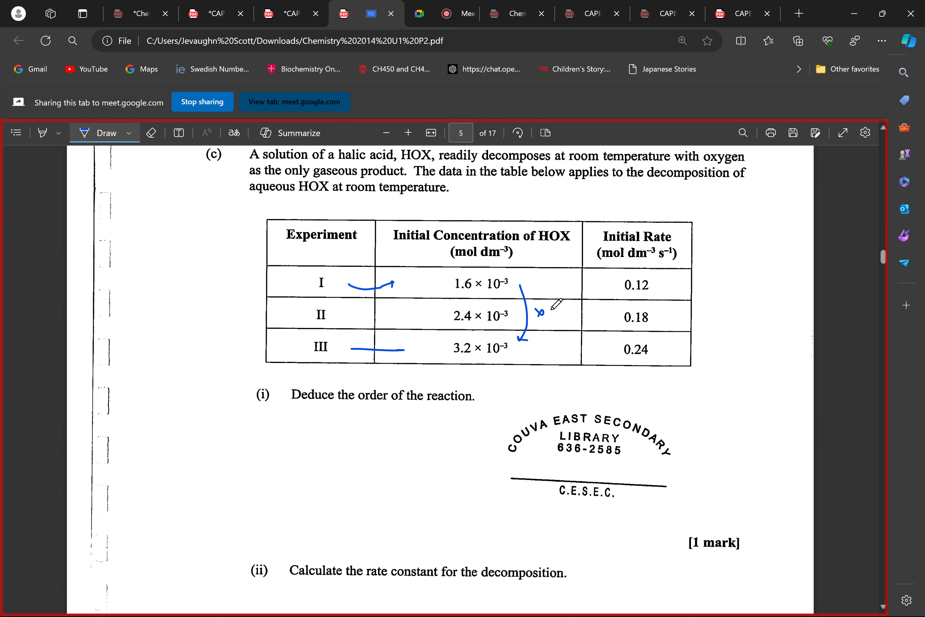
mouse_move(562, 308)
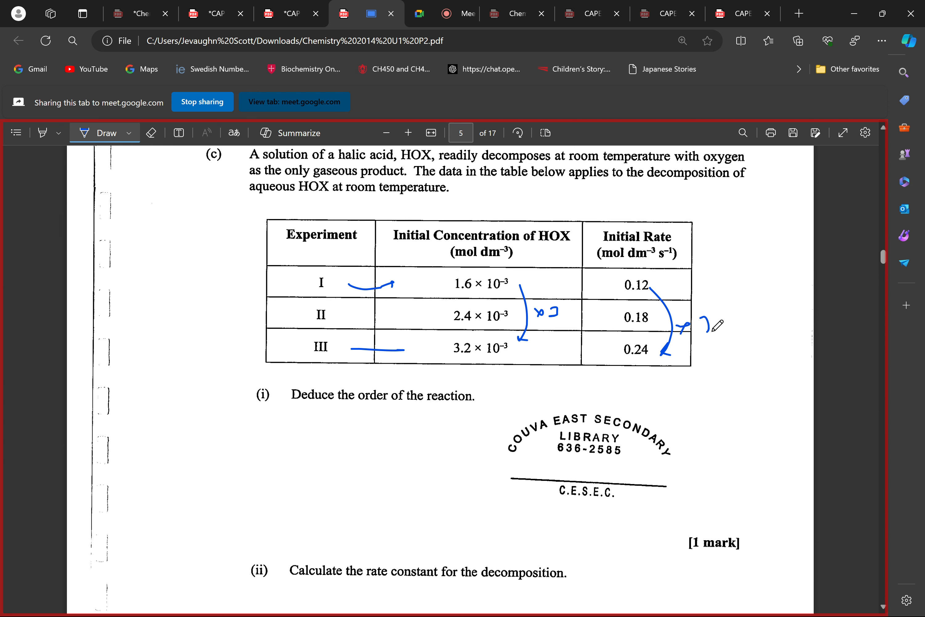
mouse_move(551, 297)
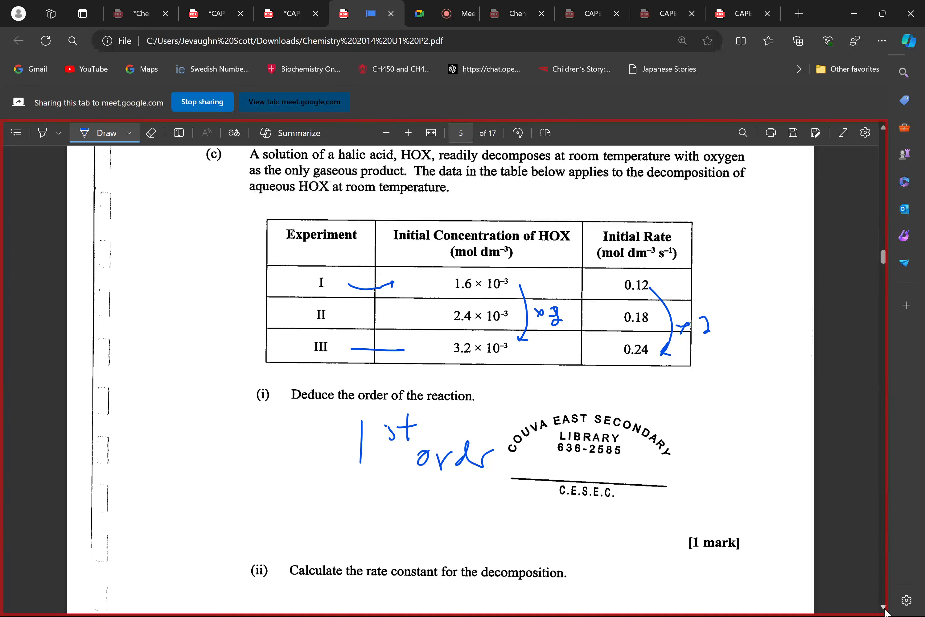
Scroll around part (ii) while inking K = 0.12 / 1.6×10⁻³ = 75 s⁻¹ and cancelling the table units
scroll(down, 3)
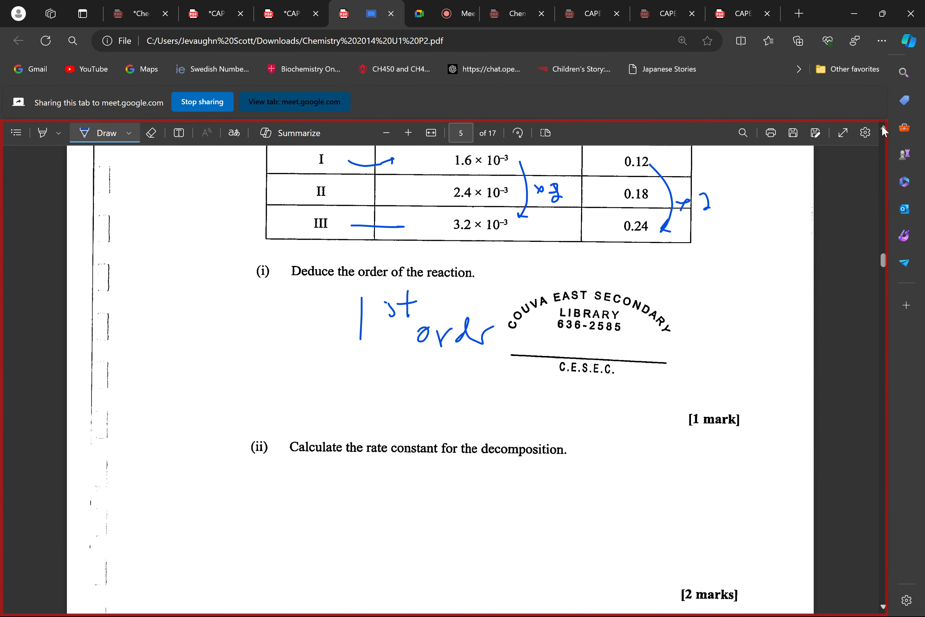
mouse_move(712, 173)
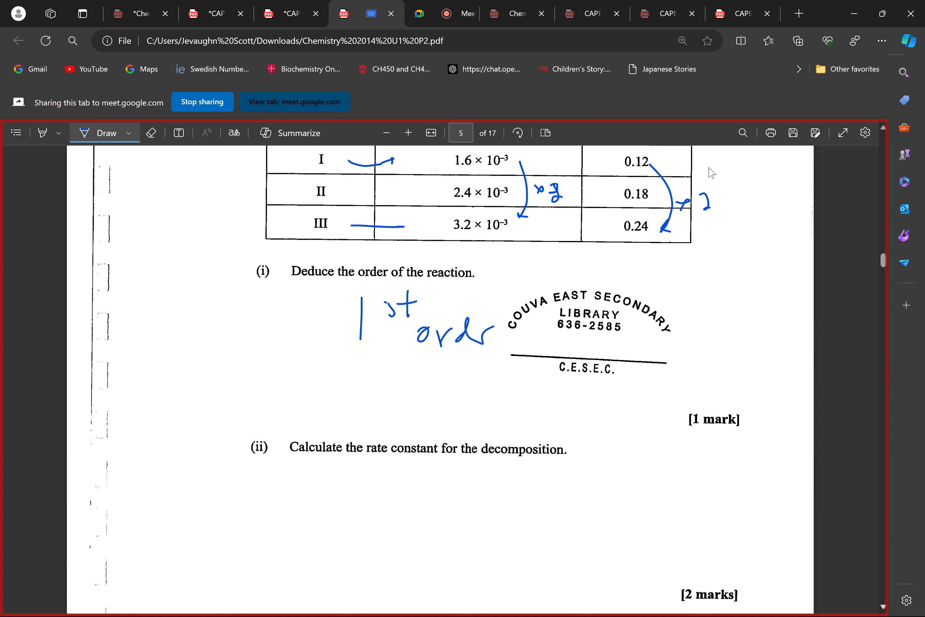
scroll(up, 3)
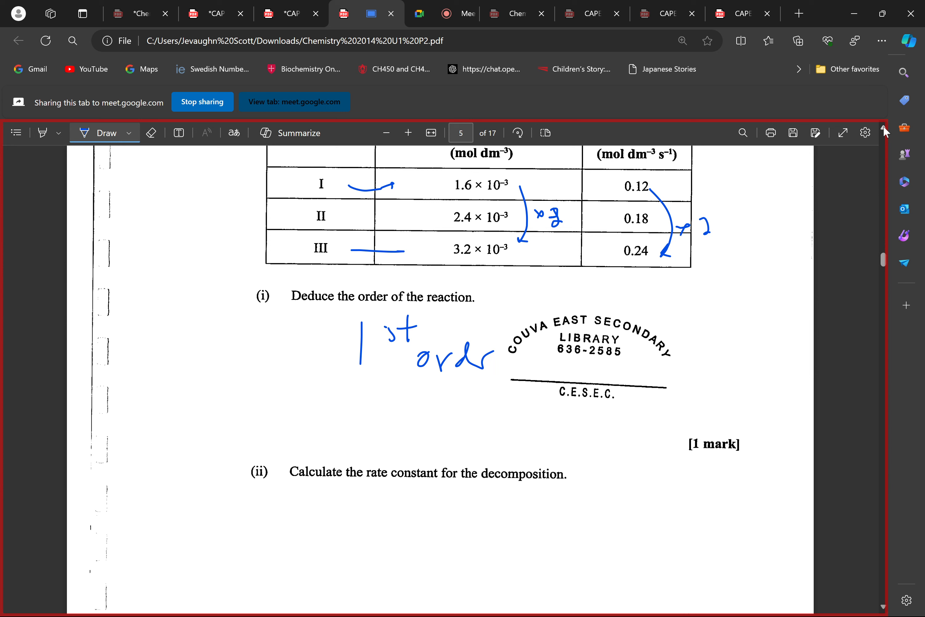
scroll(up, 3)
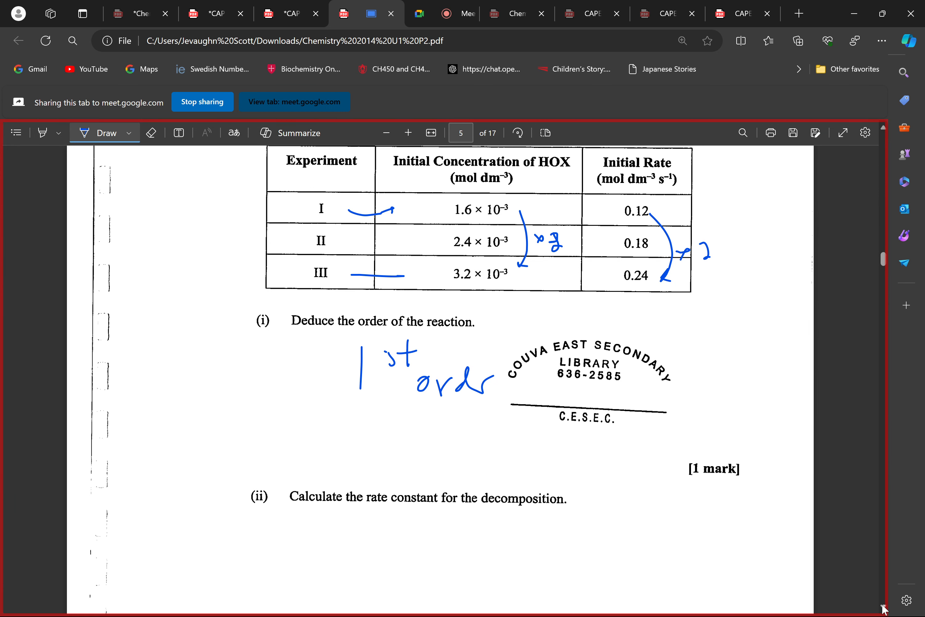
scroll(down, 3)
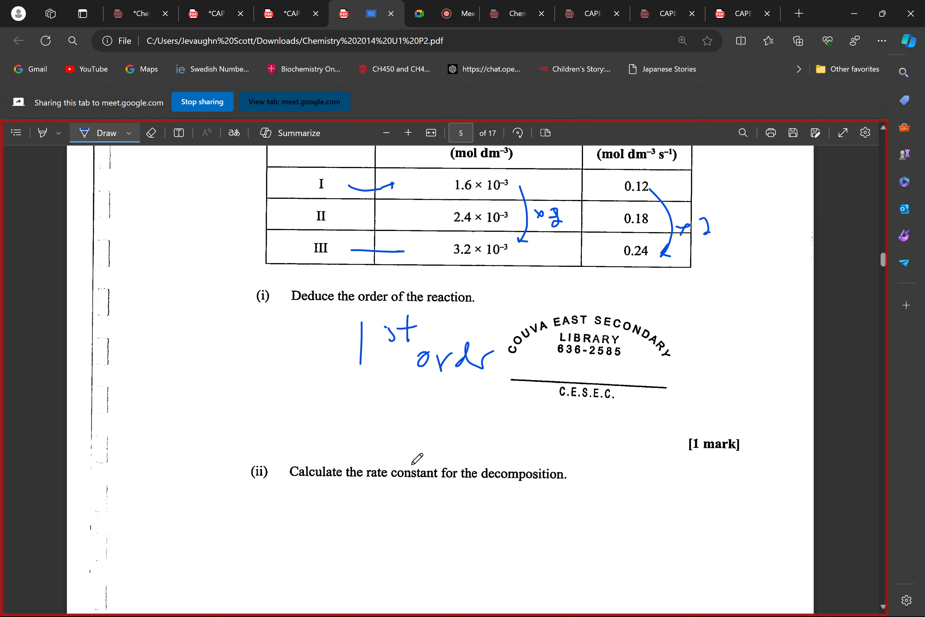
mouse_move(380, 502)
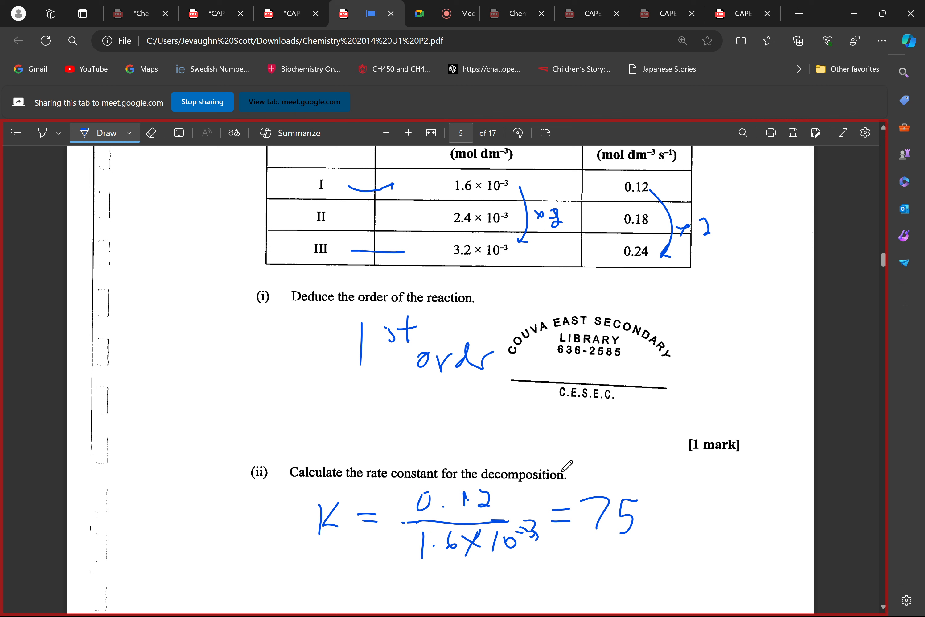
mouse_move(753, 492)
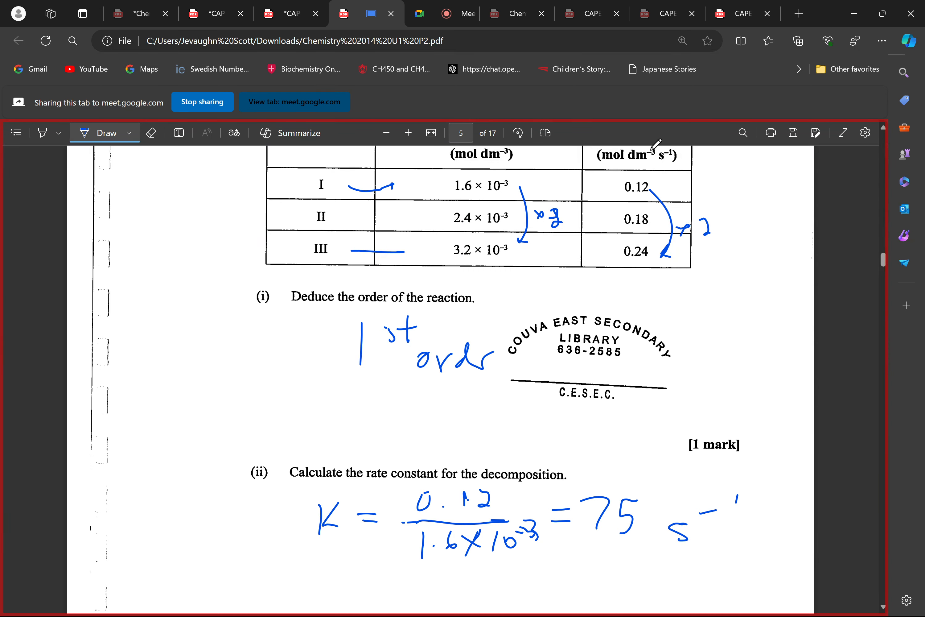
mouse_move(884, 134)
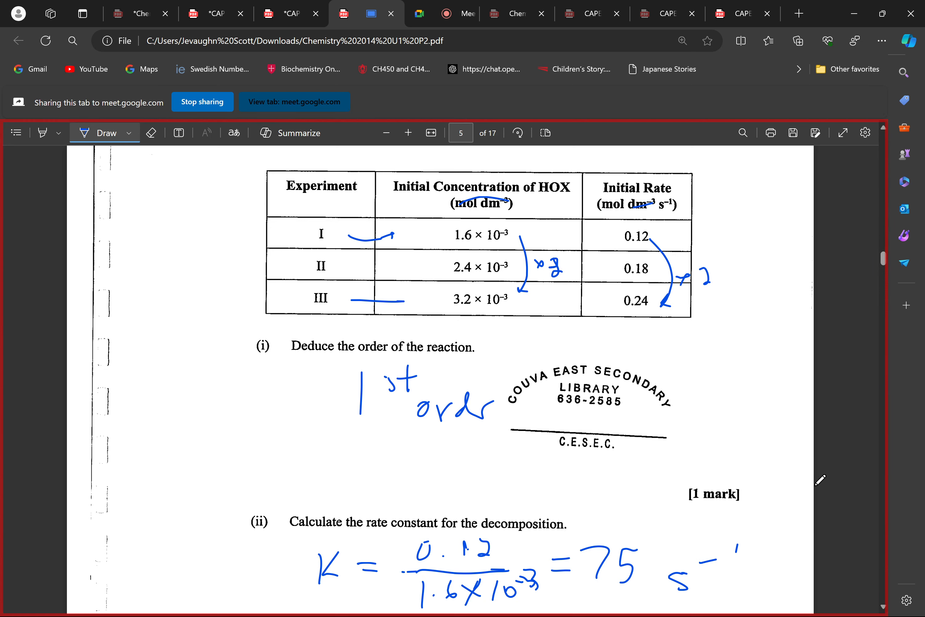
scroll(down, 3)
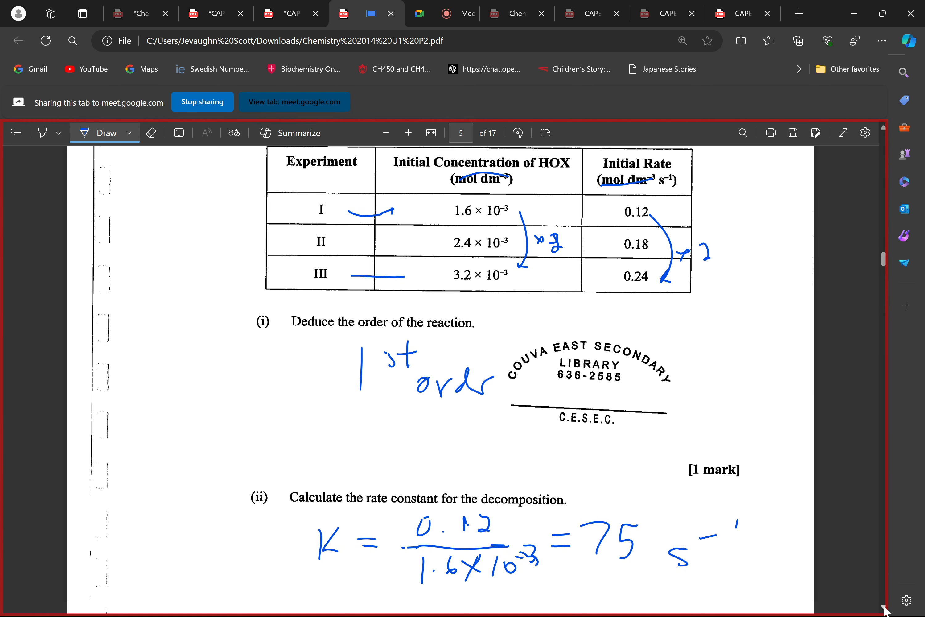
scroll(down, 3)
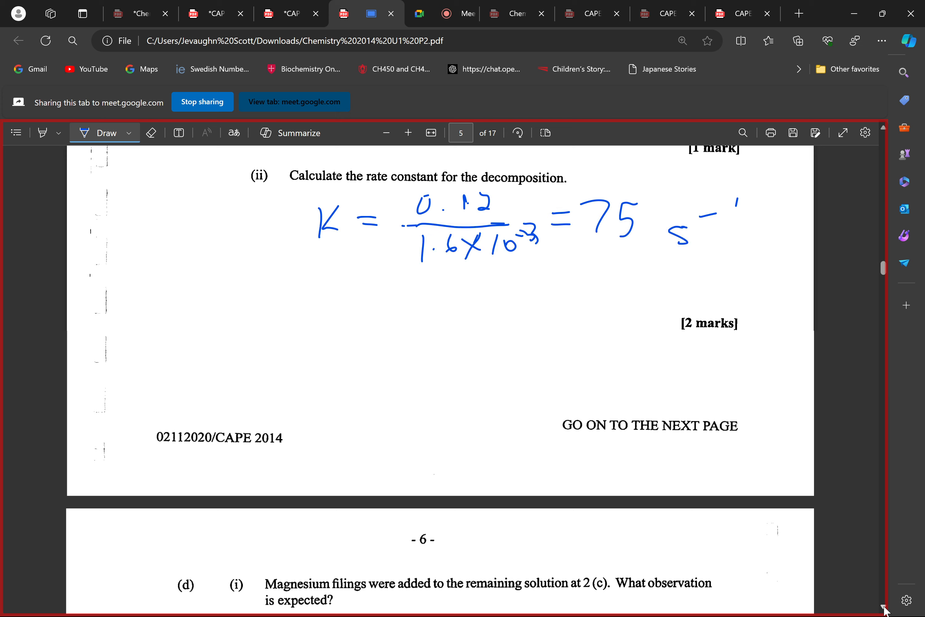
scroll(down, 3)
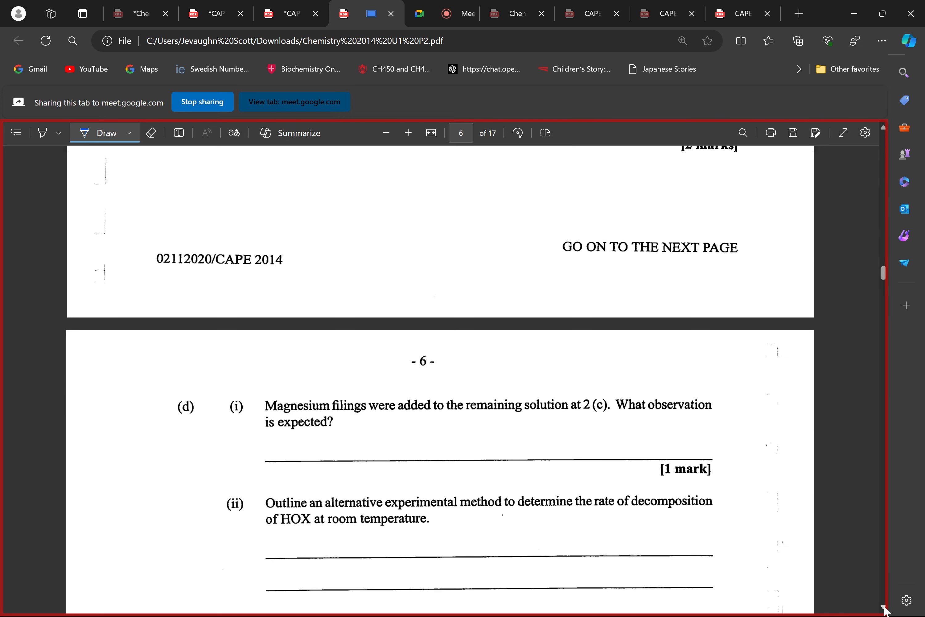
scroll(down, 3)
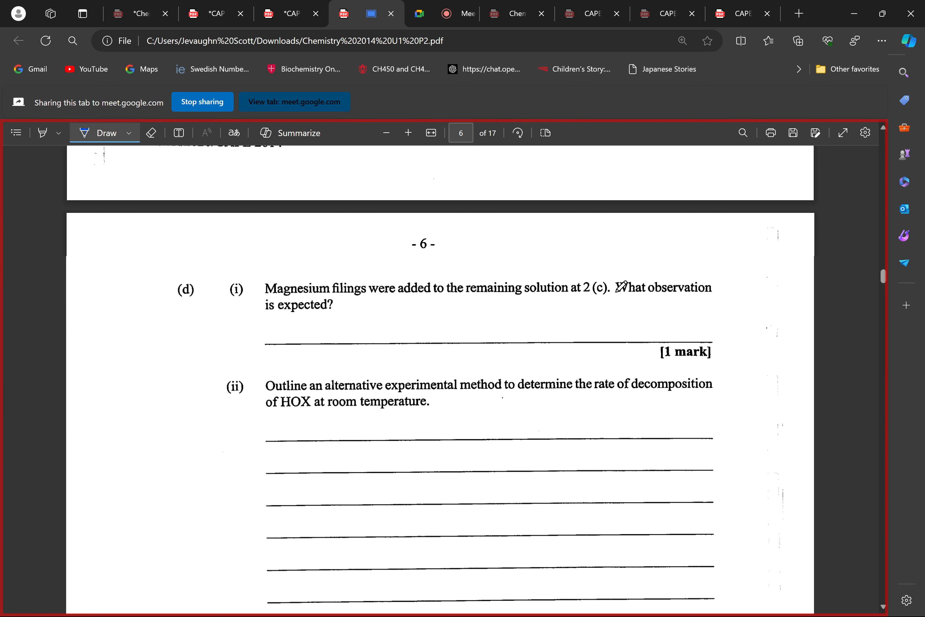
mouse_move(293, 306)
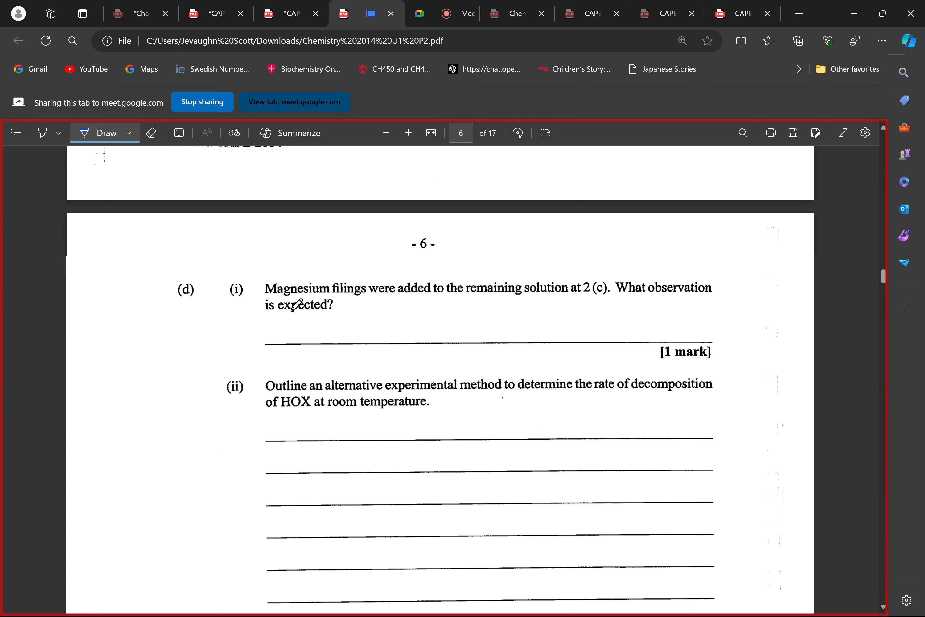
scroll(up, 3)
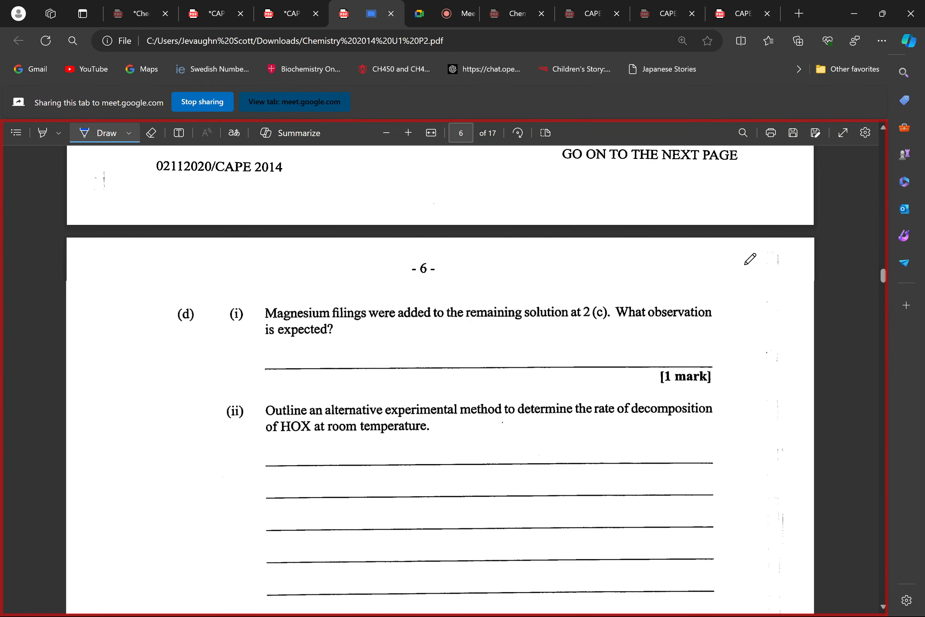
mouse_move(631, 350)
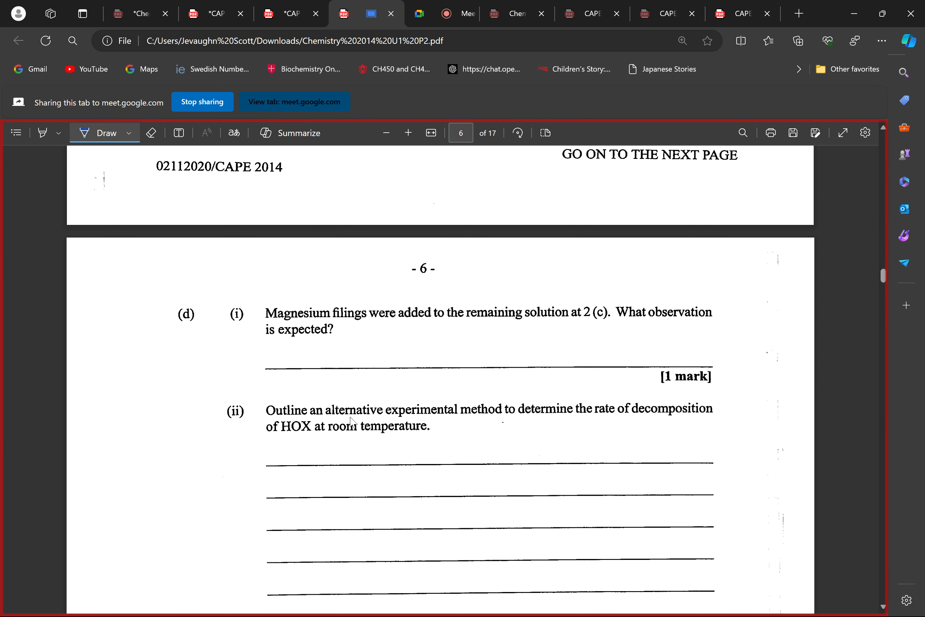
mouse_move(311, 361)
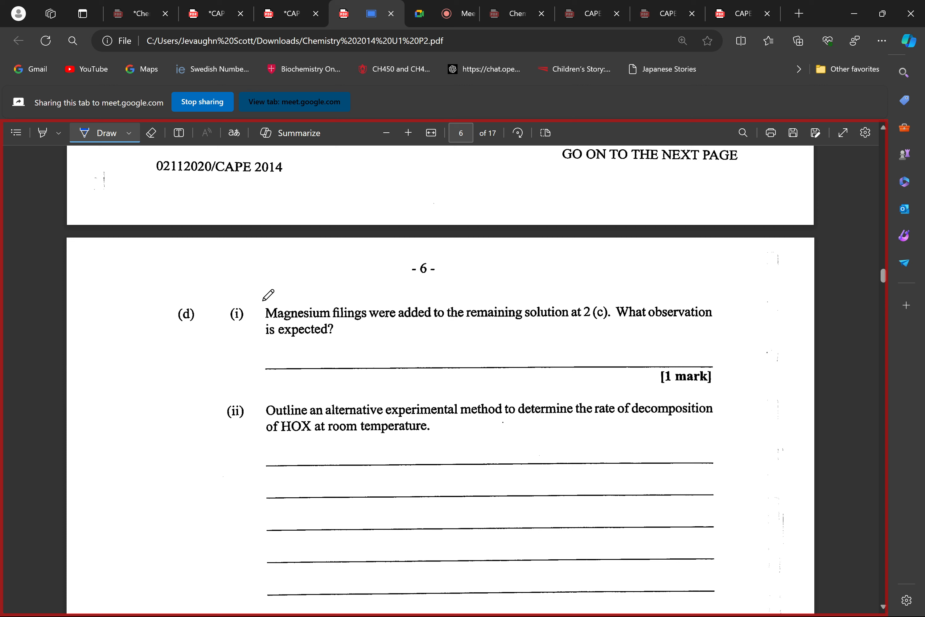
mouse_move(334, 330)
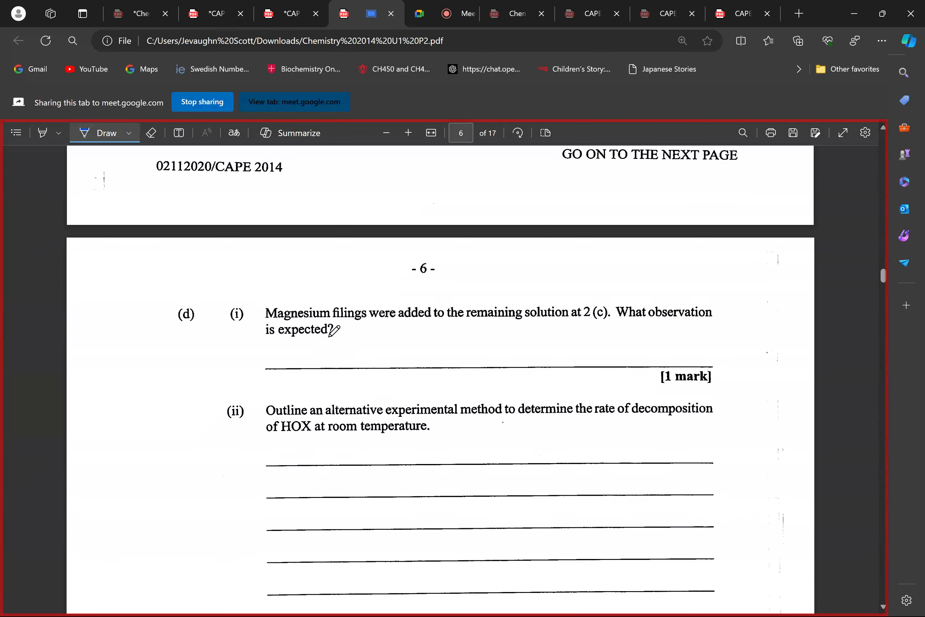
mouse_move(592, 390)
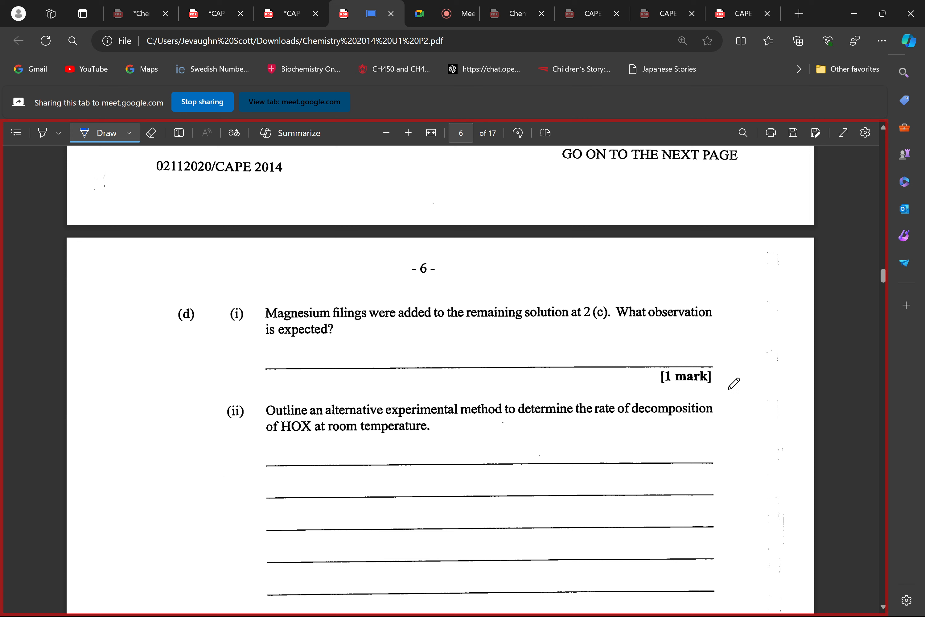
mouse_move(486, 356)
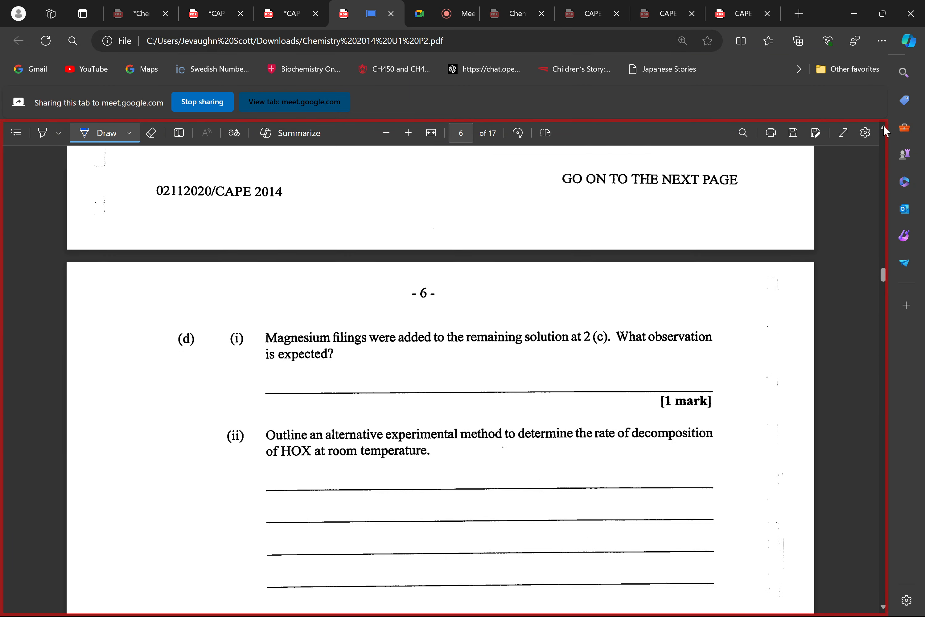
Scroll up to page 5, question 2(c), showing the HOX table and the 1st order answer
scroll(up, 3)
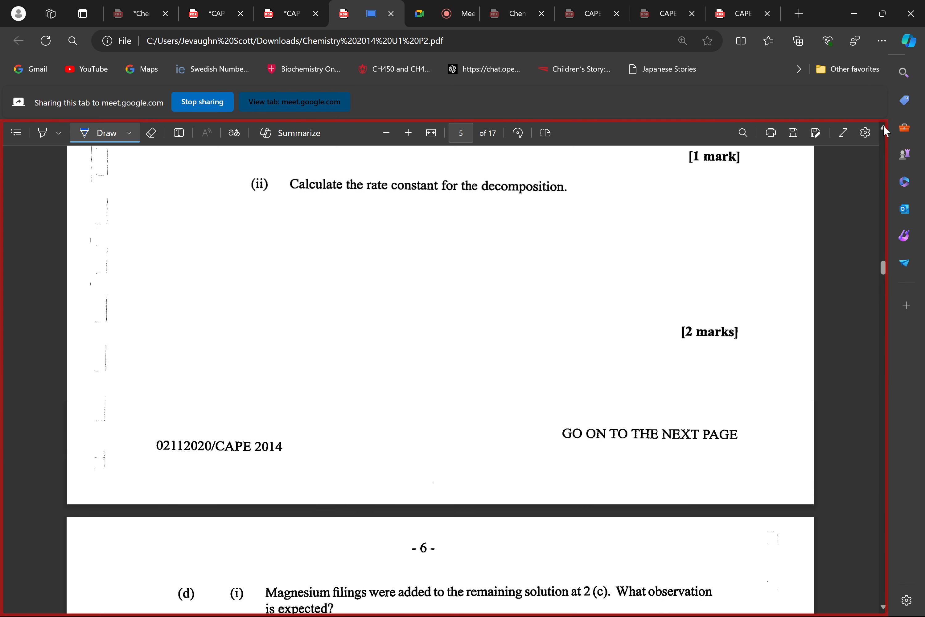
scroll(up, 3)
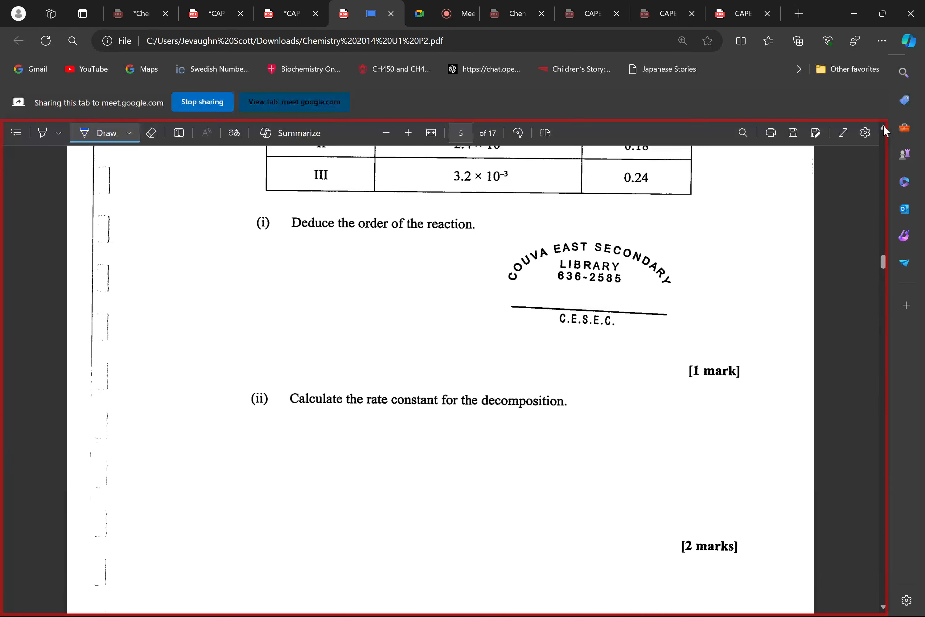
scroll(up, 3)
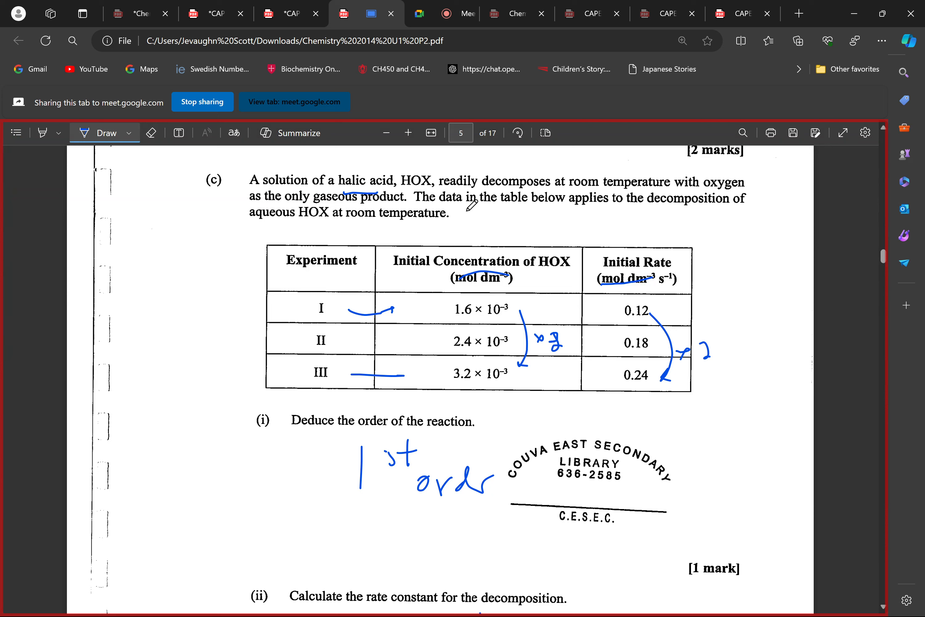
mouse_move(383, 154)
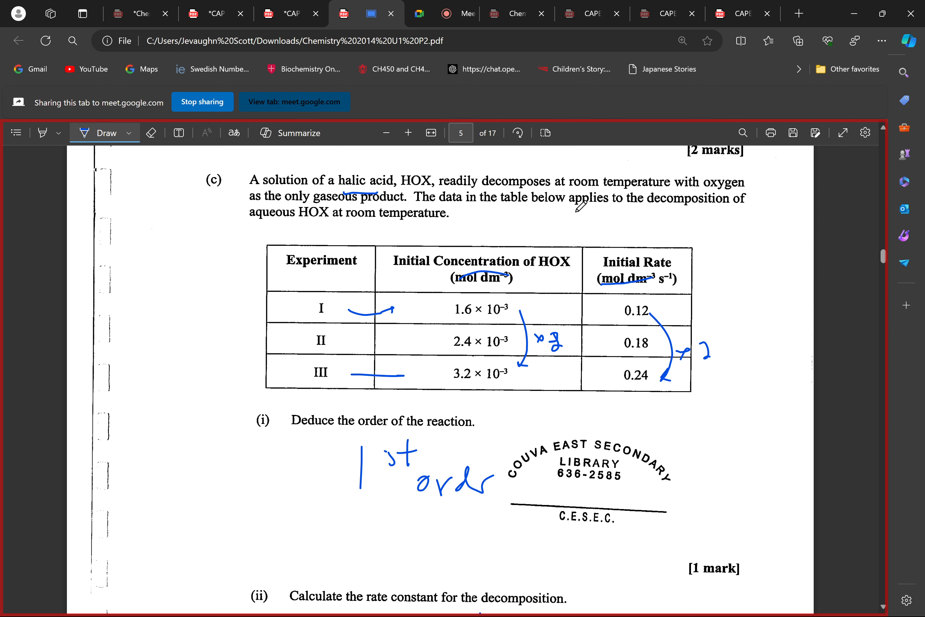
mouse_move(418, 154)
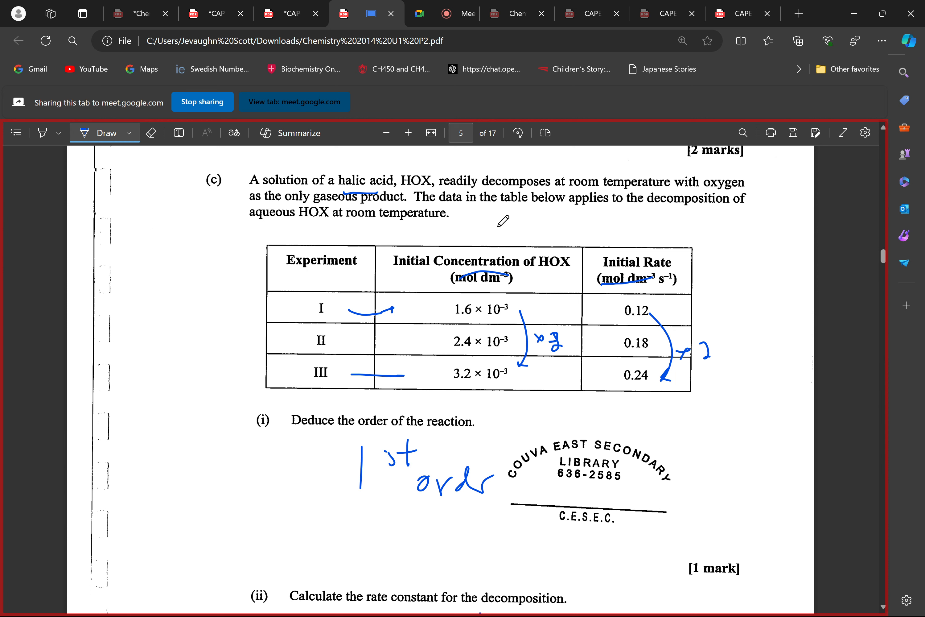
mouse_move(424, 158)
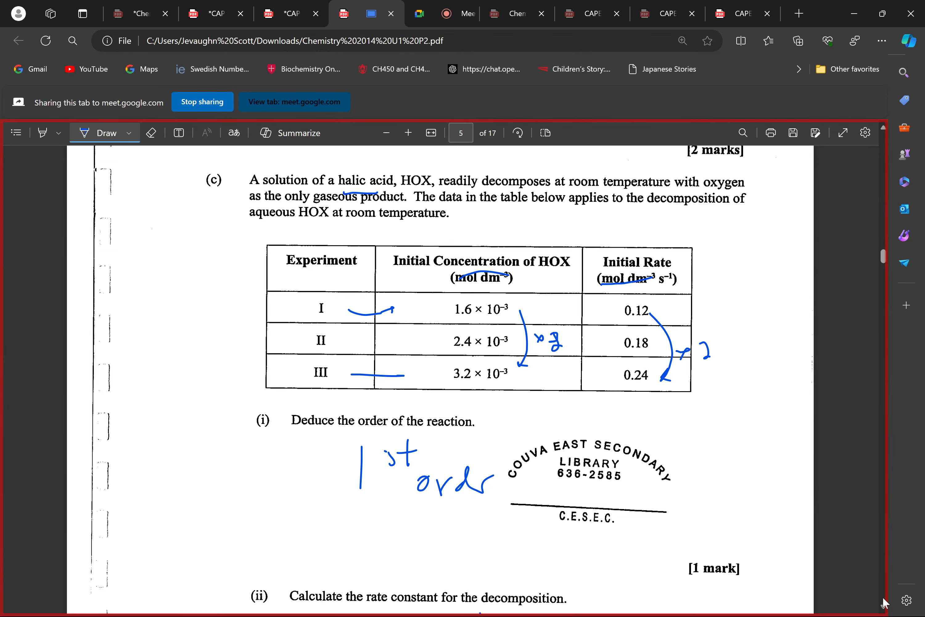
Scroll down past the k = 75 s⁻¹ working to question (d) at the top of page 6
scroll(down, 3)
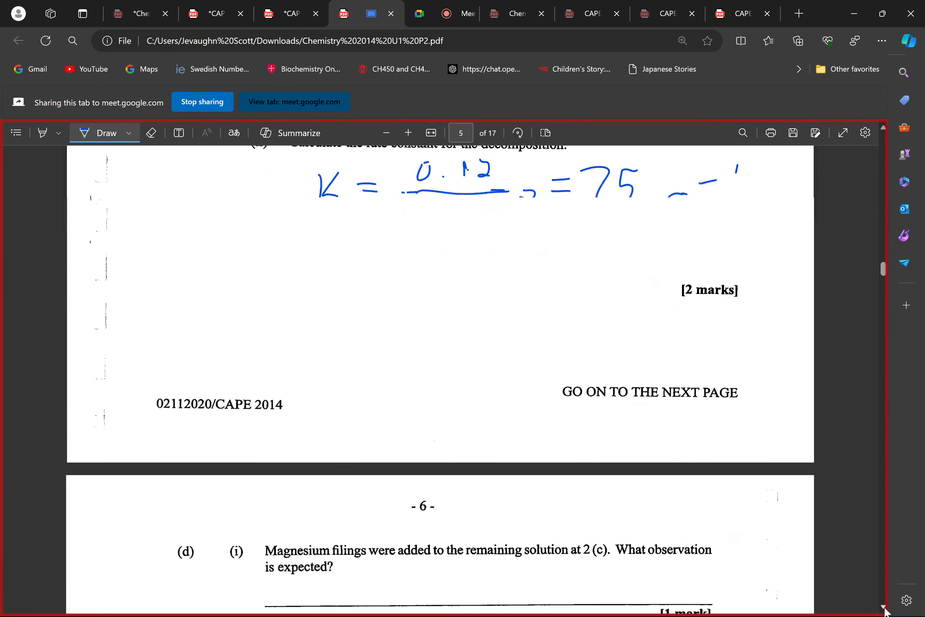
scroll(down, 3)
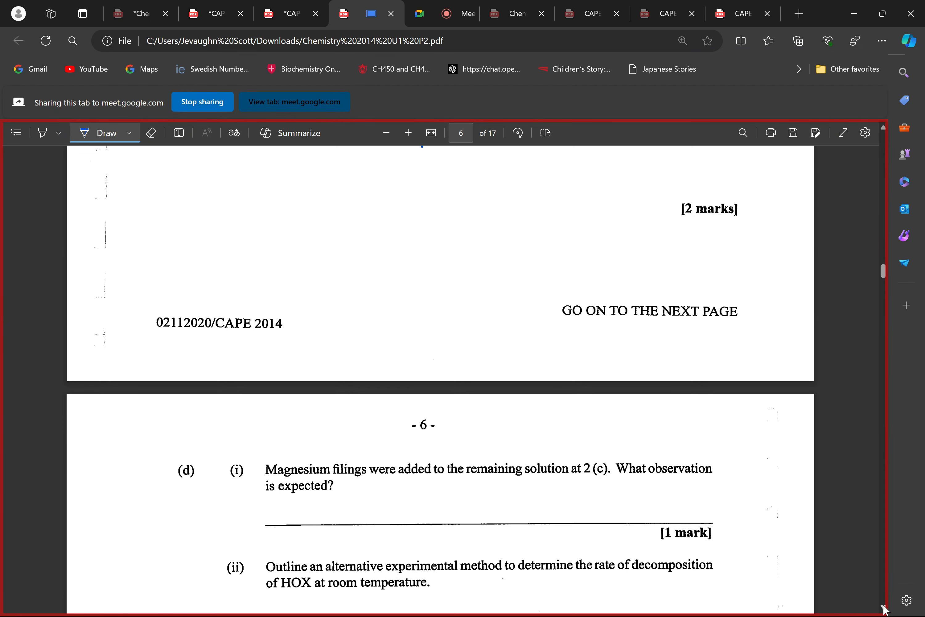
scroll(down, 3)
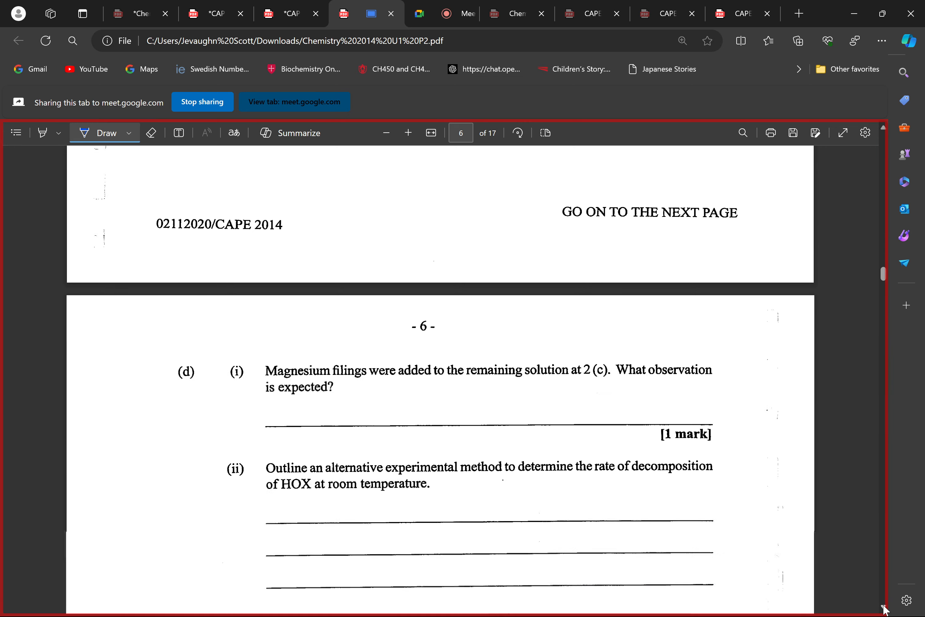
scroll(down, 3)
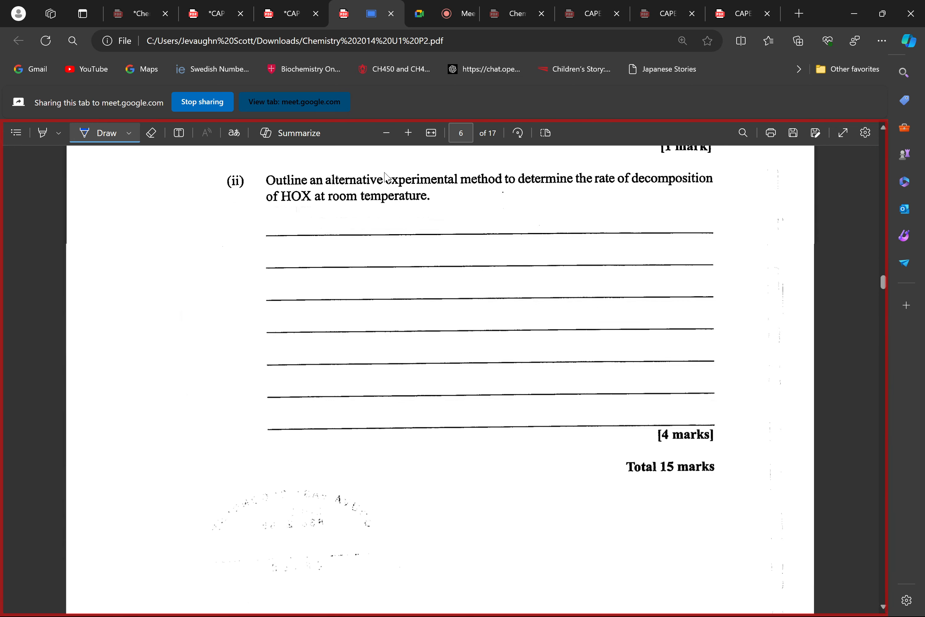
mouse_move(597, 183)
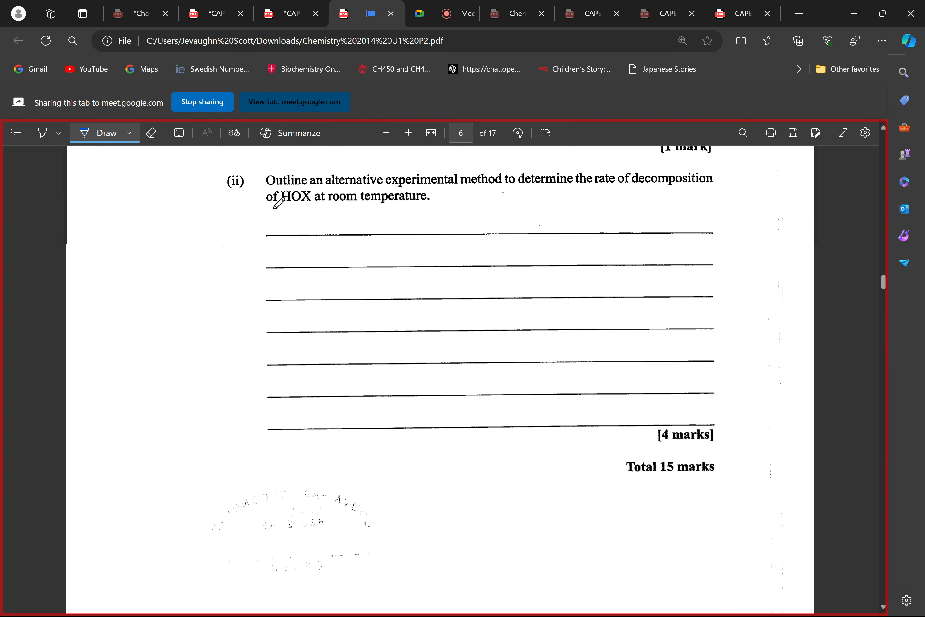
mouse_move(292, 206)
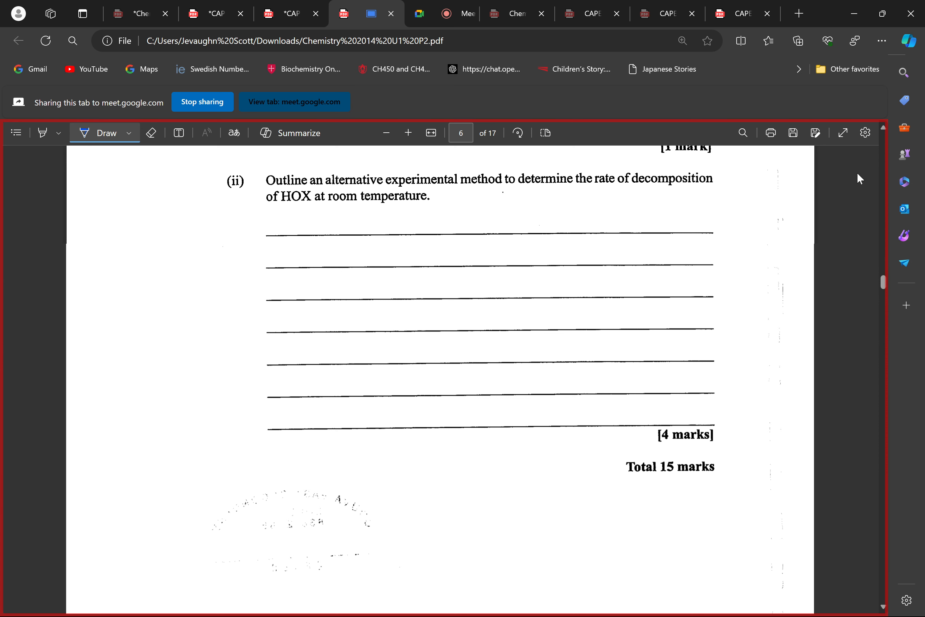
mouse_move(709, 193)
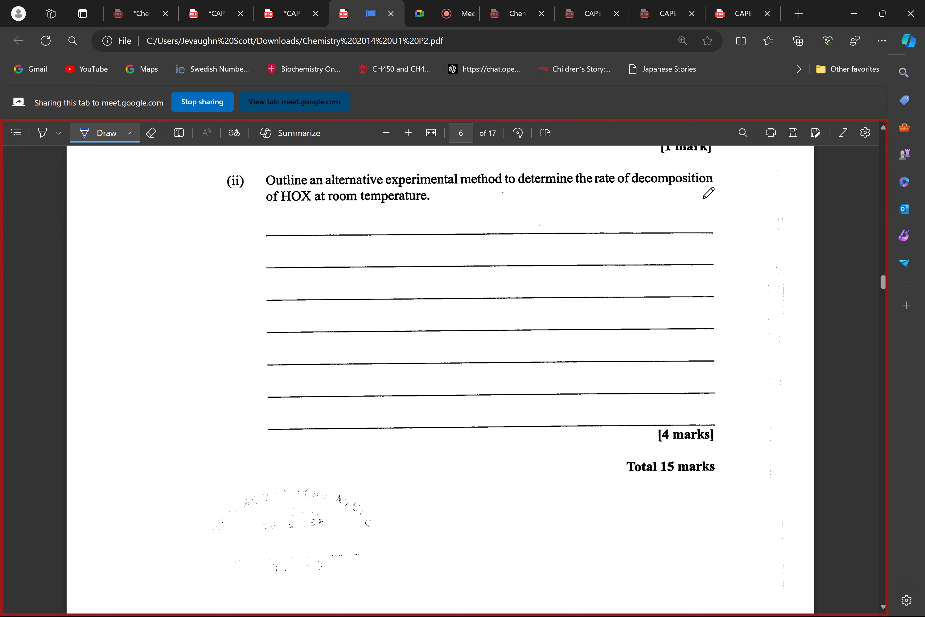
mouse_move(238, 601)
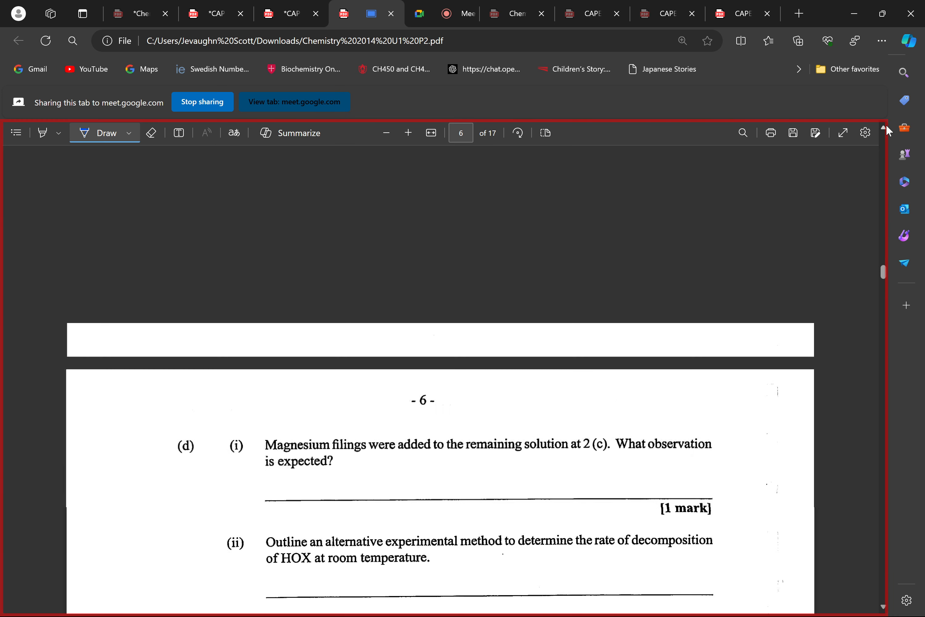
Scroll up to page 4 to look back over the start of question 2
scroll(up, 3)
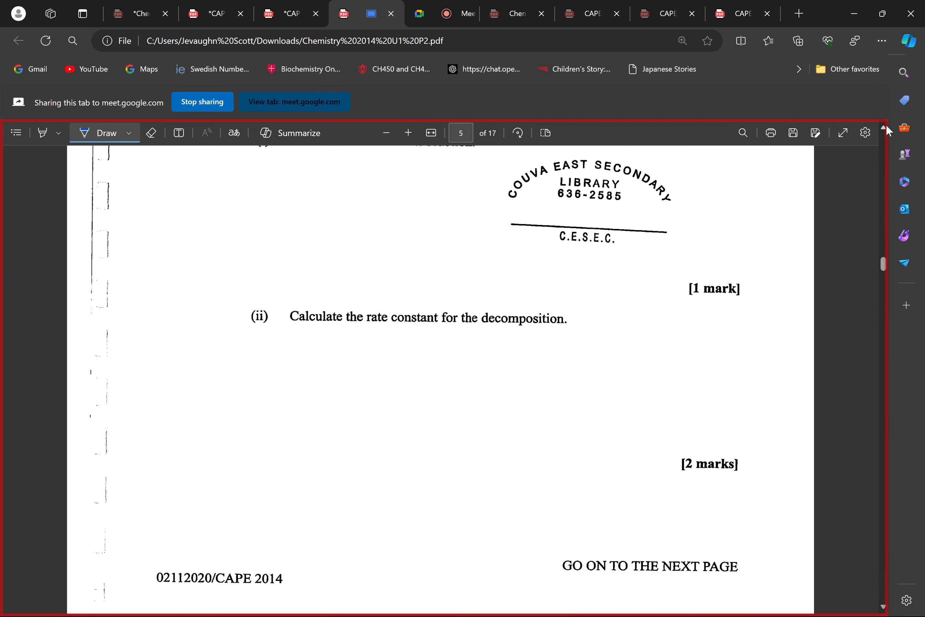
scroll(up, 3)
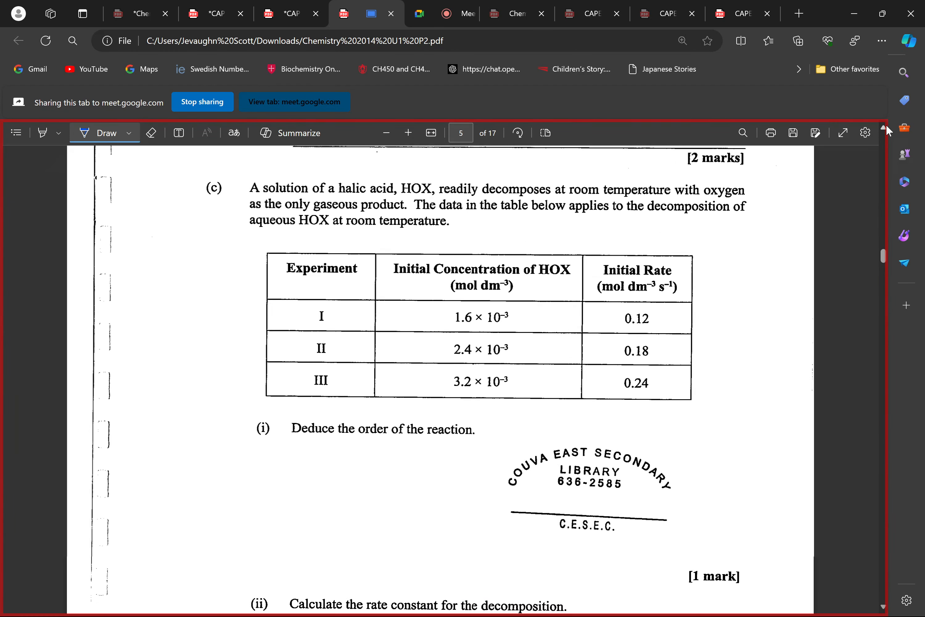
scroll(up, 3)
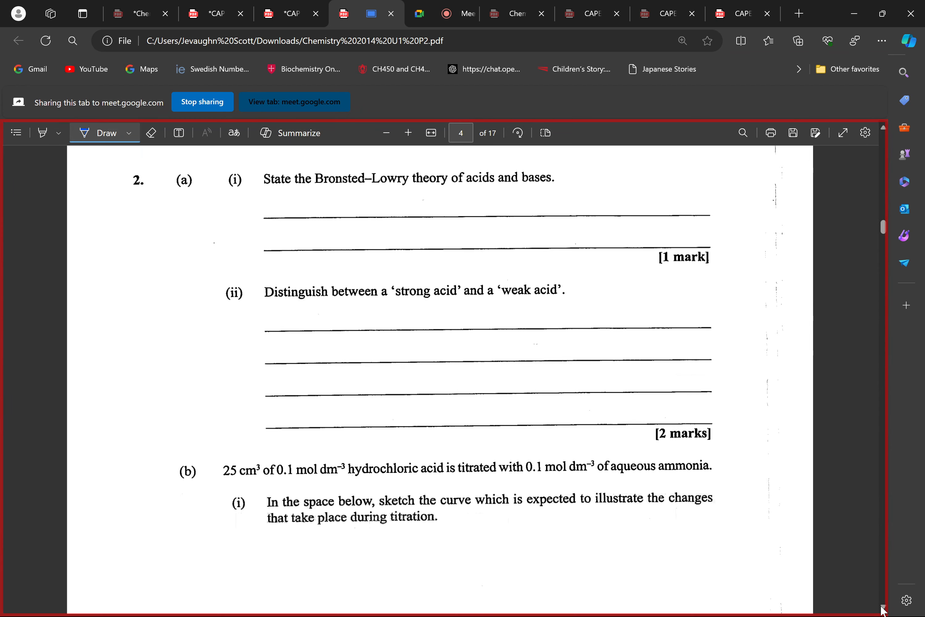
Scroll down through page 5 to the blank part (d)(ii) lines and Total 15 marks on page 6
scroll(down, 3)
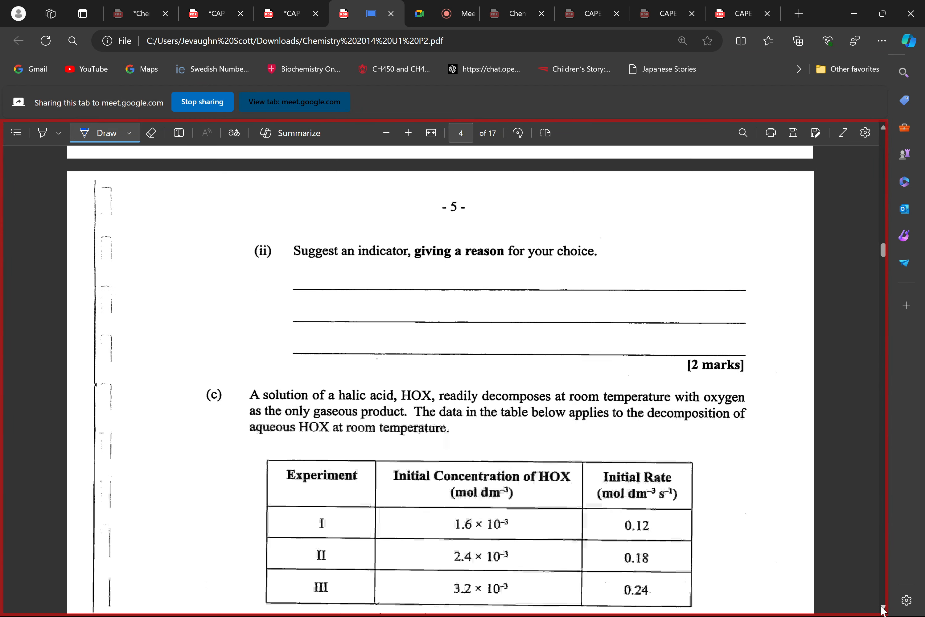
scroll(down, 3)
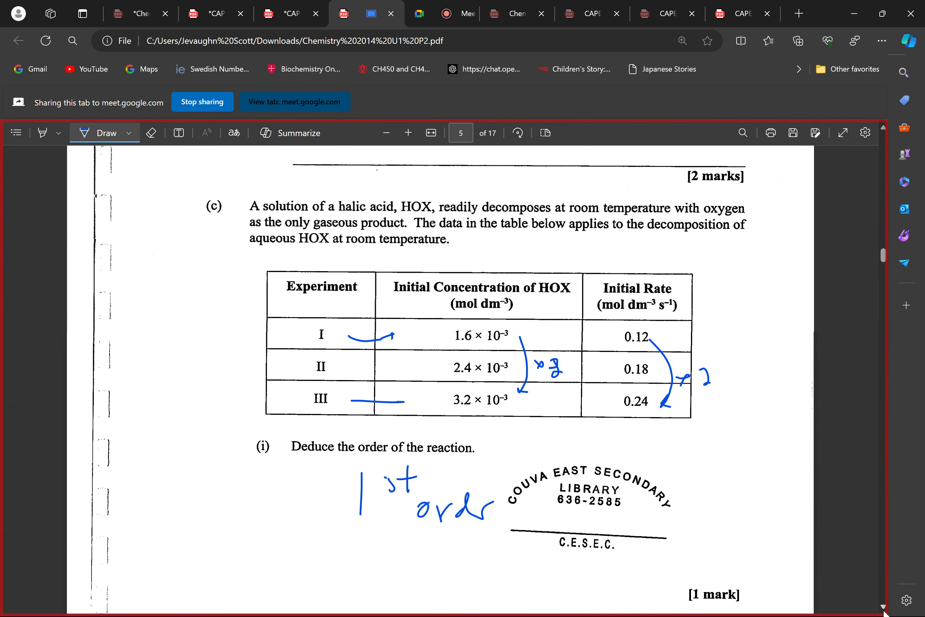
scroll(down, 3)
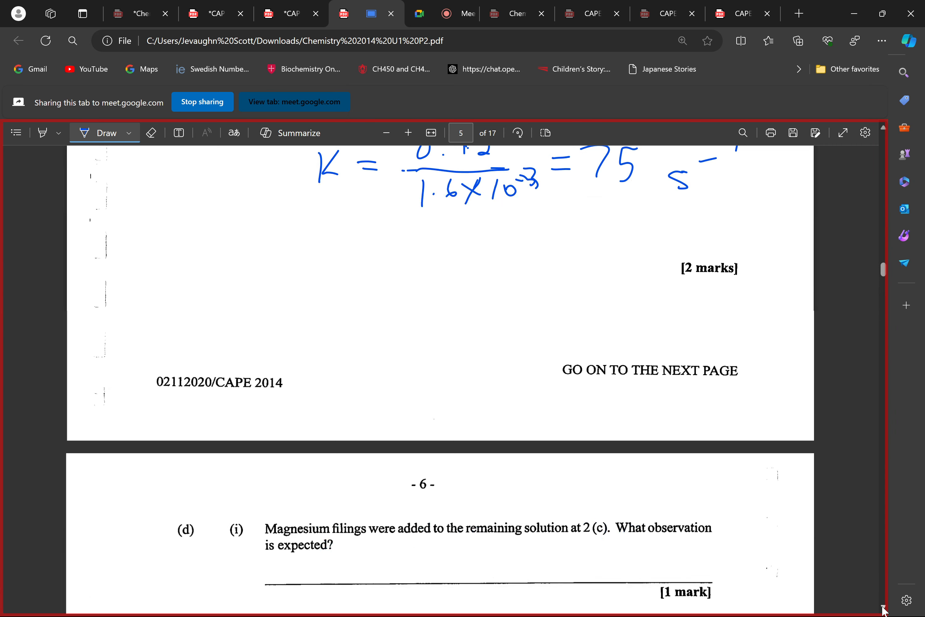
scroll(down, 3)
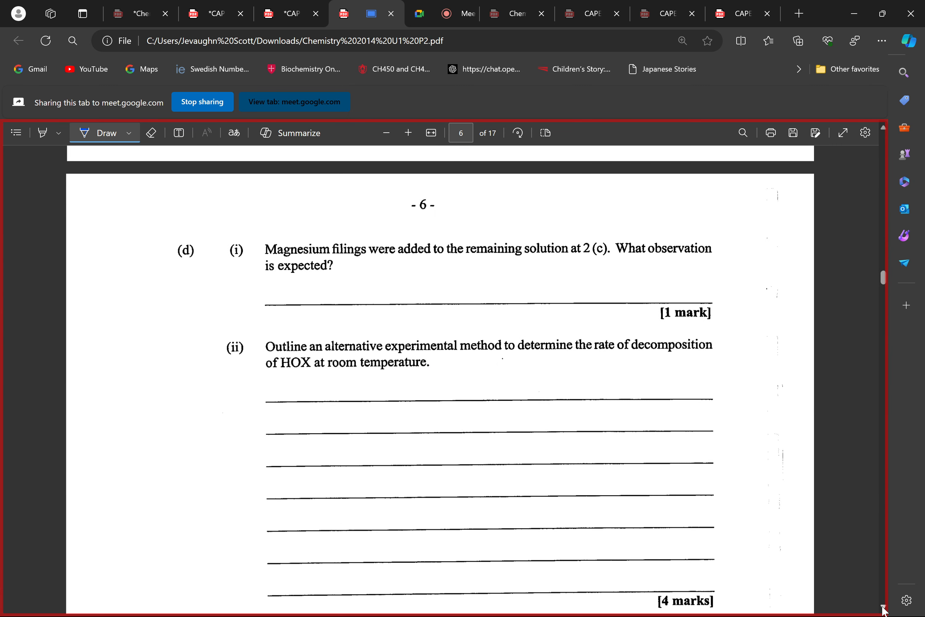
scroll(down, 3)
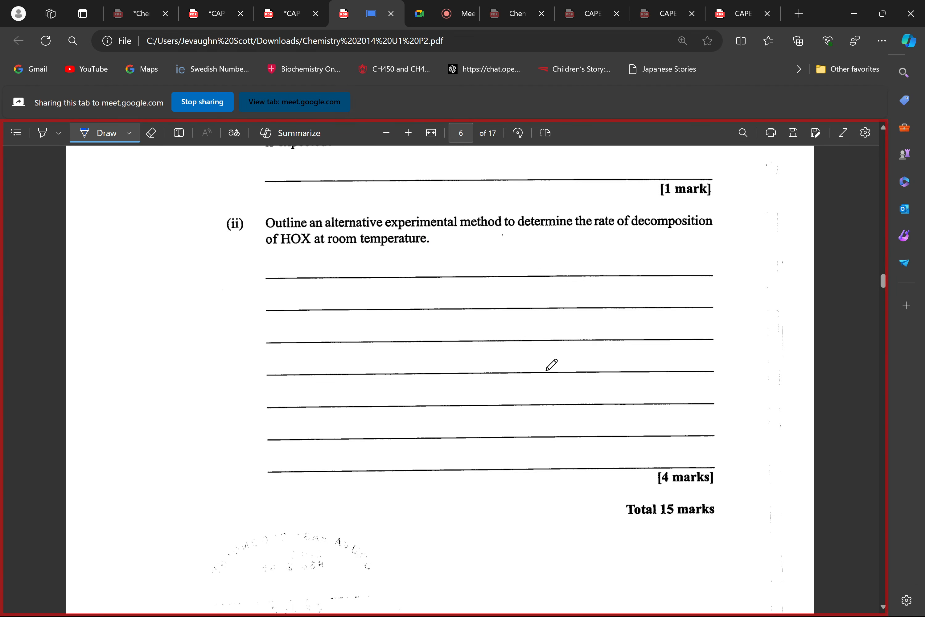